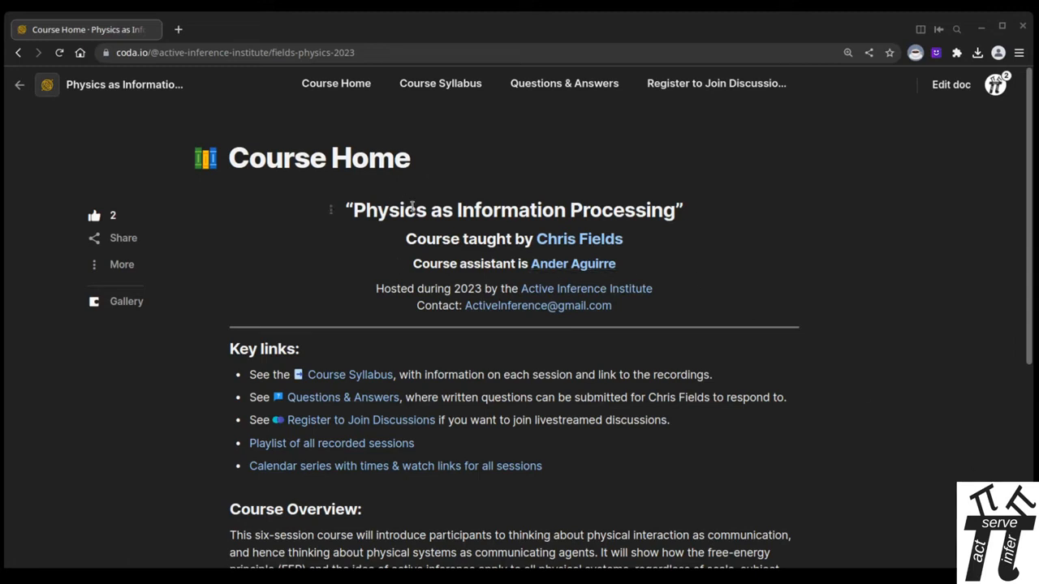
{"action": "mouse_move", "coordinate": [578, 239]}
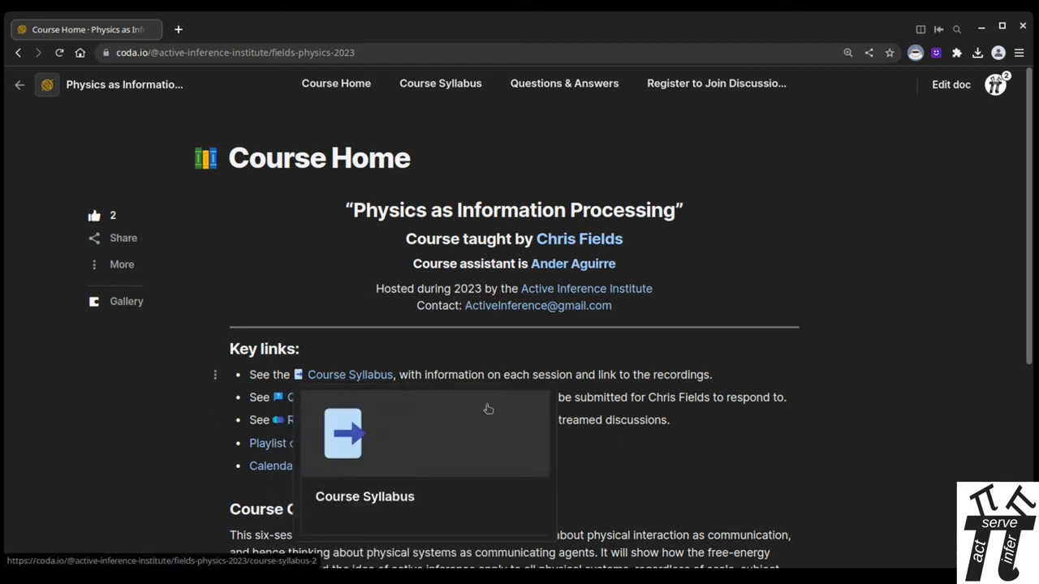
{"action": "mouse_move", "coordinate": [682, 424]}
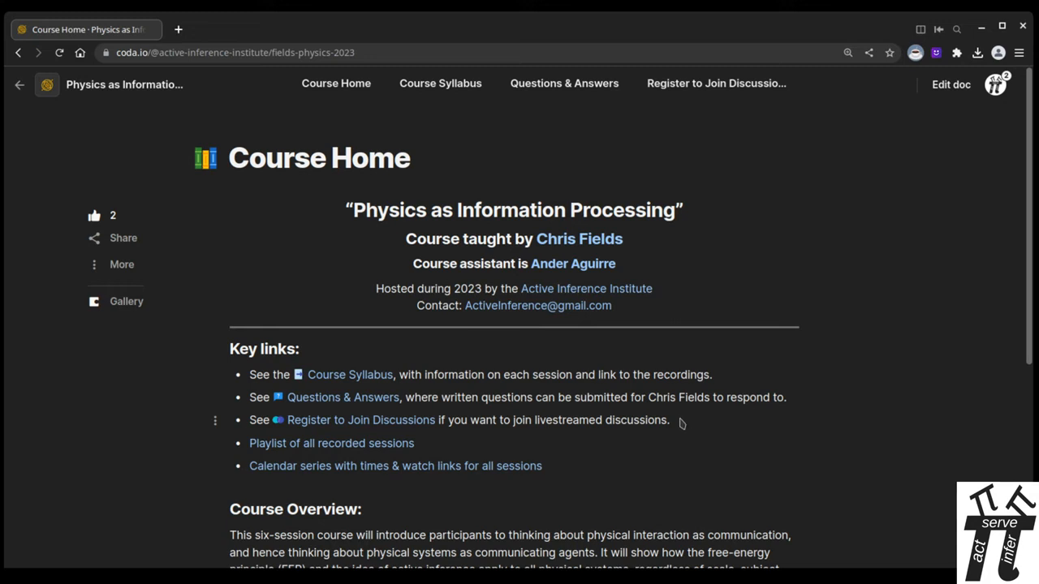
{"action": "mouse_move", "coordinate": [662, 453]}
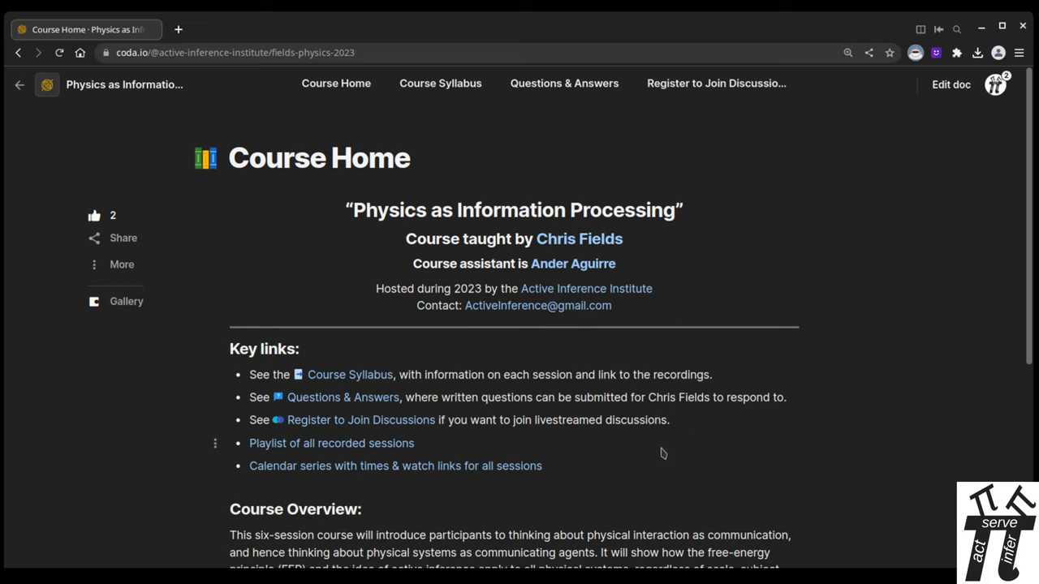
{"action": "mouse_move", "coordinate": [636, 438]}
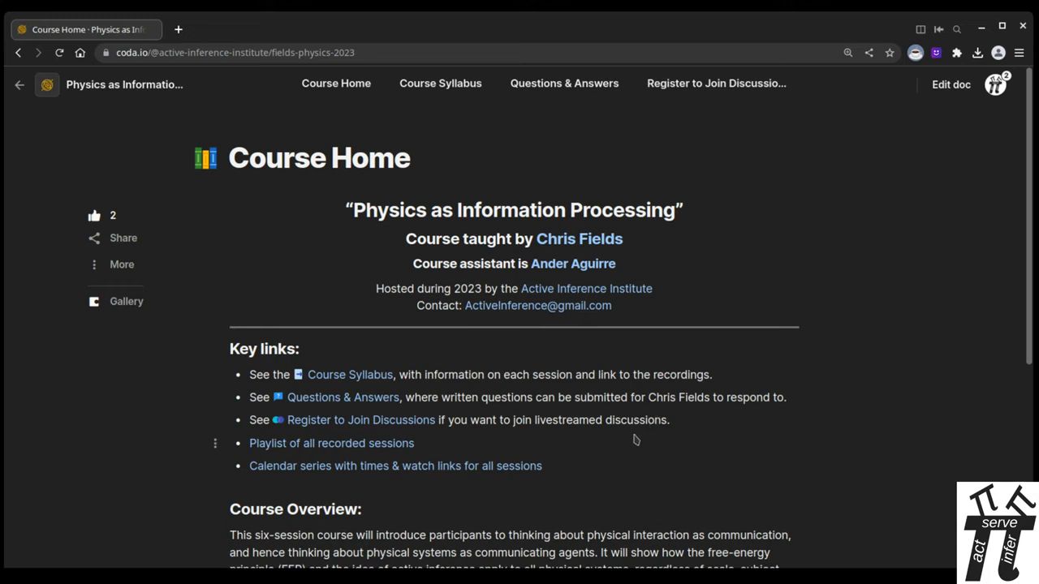
{"action": "mouse_move", "coordinate": [336, 83]}
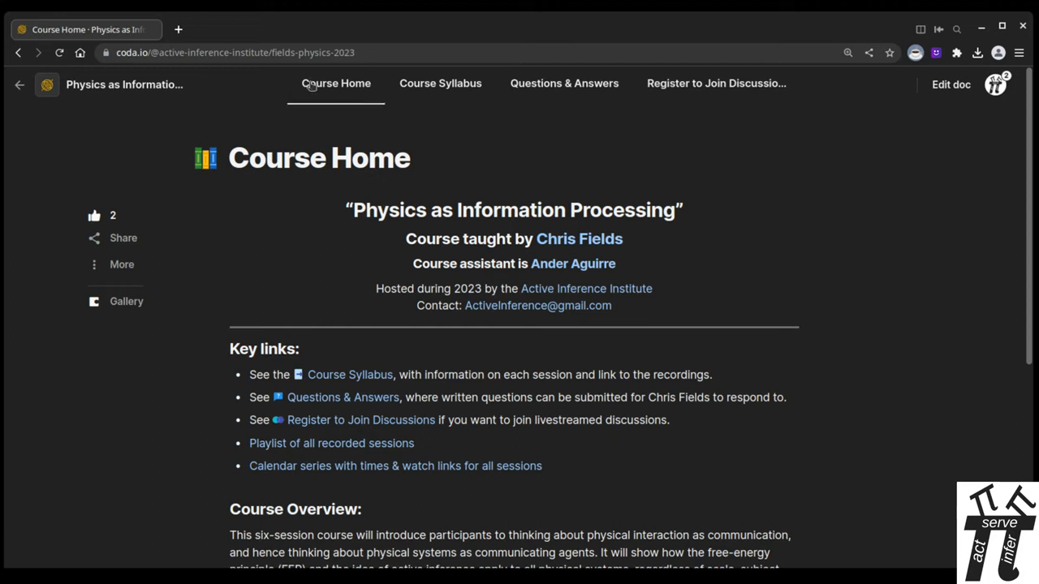
{"action": "mouse_move", "coordinate": [266, 349]}
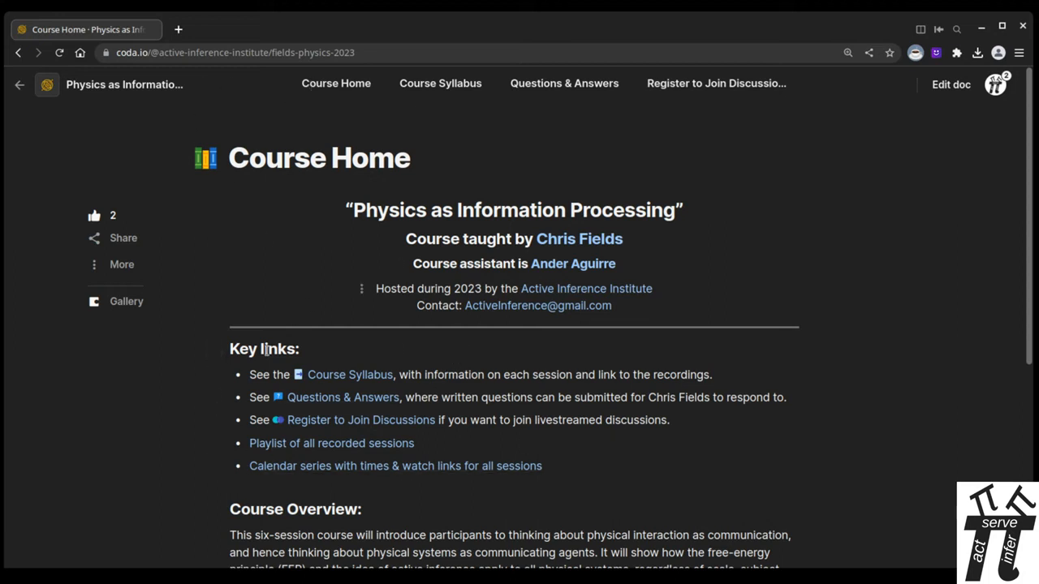
Browse the Course Syllabus session table and recording previews, ending back at the top
{"action": "scroll", "scroll_direction": "down", "scroll_amount": 3}
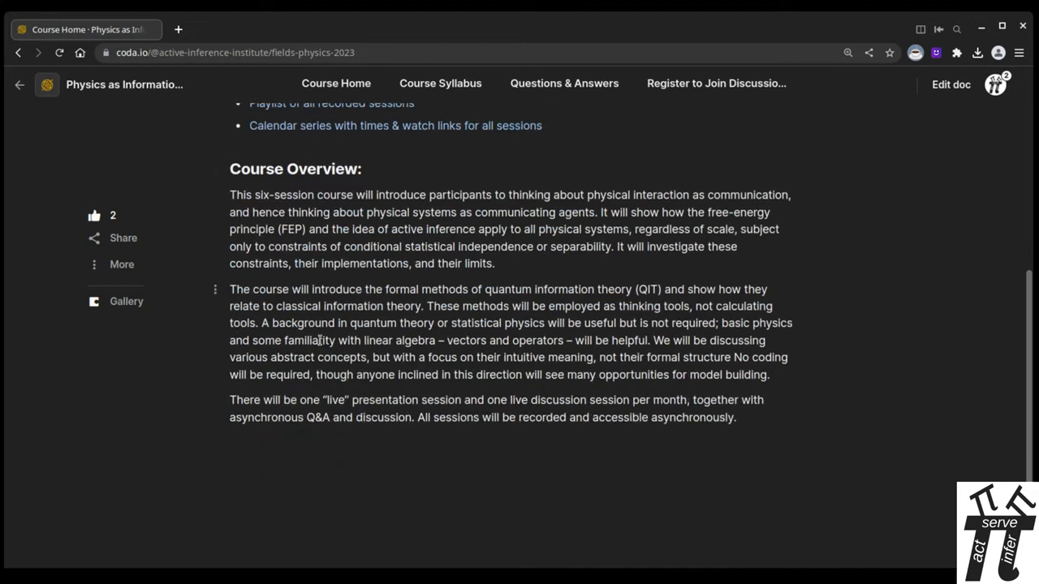
{"action": "scroll", "scroll_direction": "up", "scroll_amount": 3}
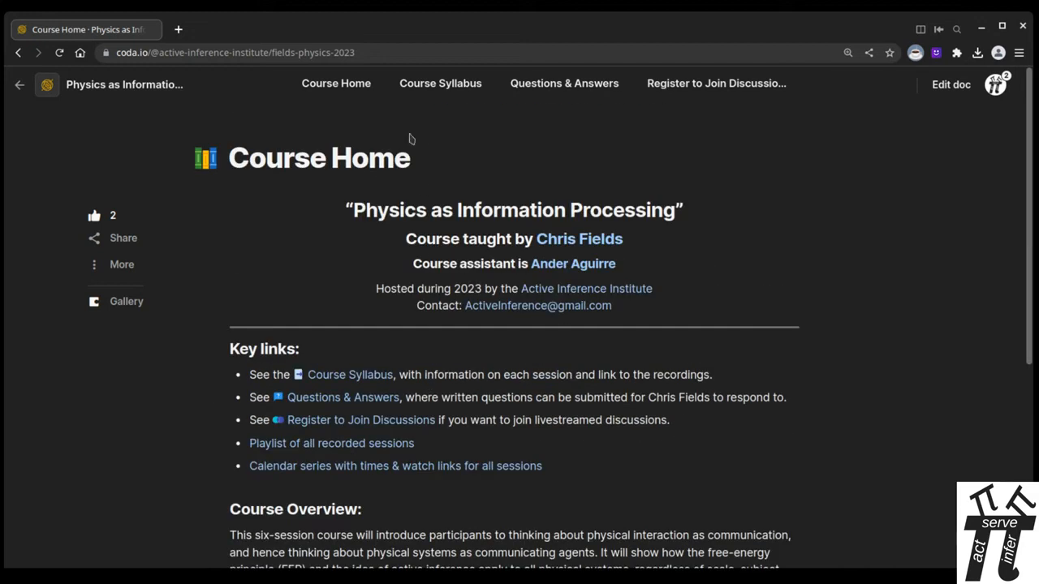
{"action": "left_click", "coordinate": [440, 83]}
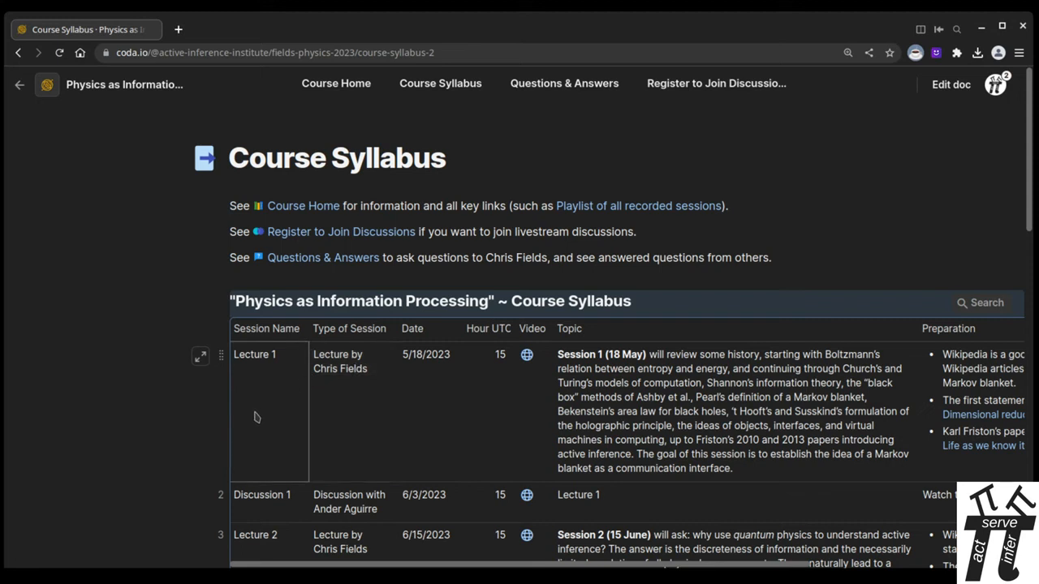
{"action": "mouse_move", "coordinate": [271, 415]}
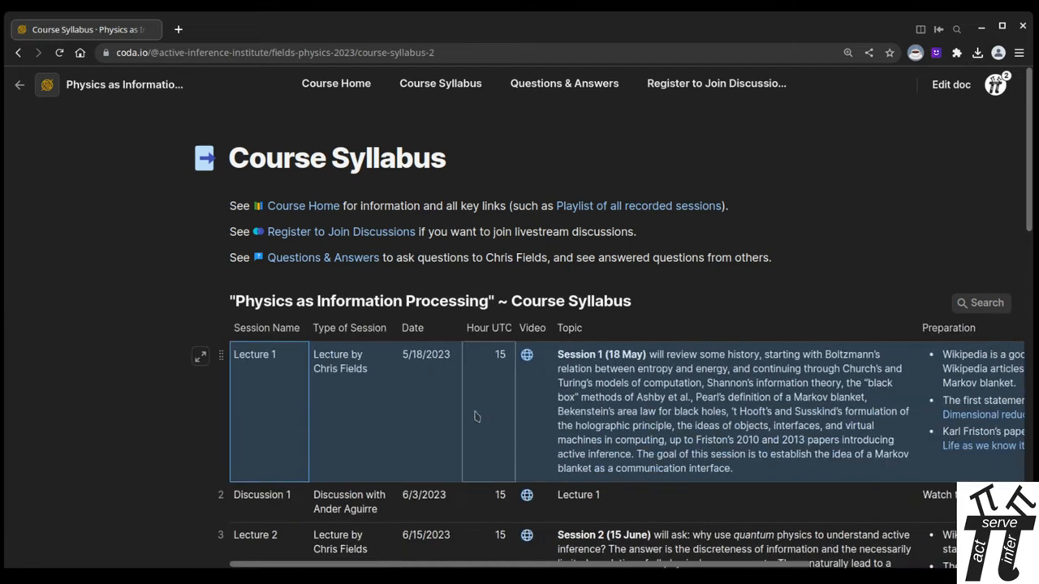
{"action": "scroll", "scroll_direction": "down", "scroll_amount": 3}
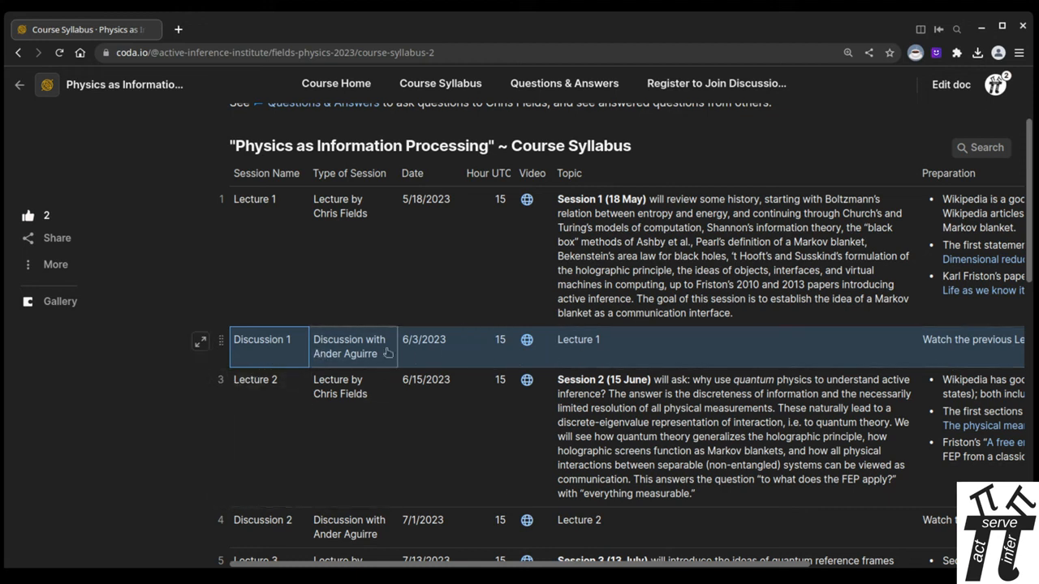
{"action": "mouse_move", "coordinate": [474, 357]}
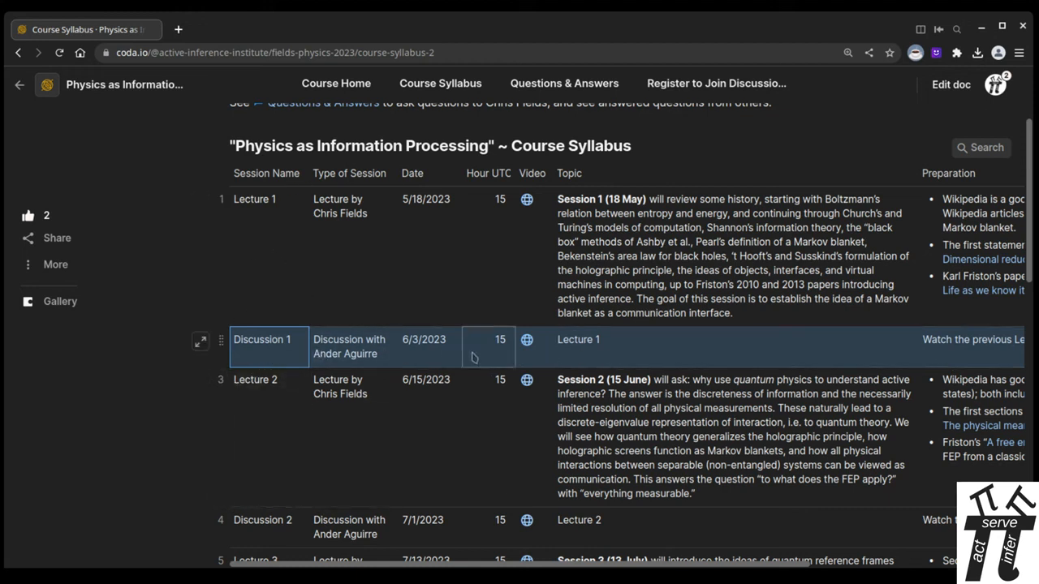
{"action": "scroll", "scroll_direction": "up", "scroll_amount": 3}
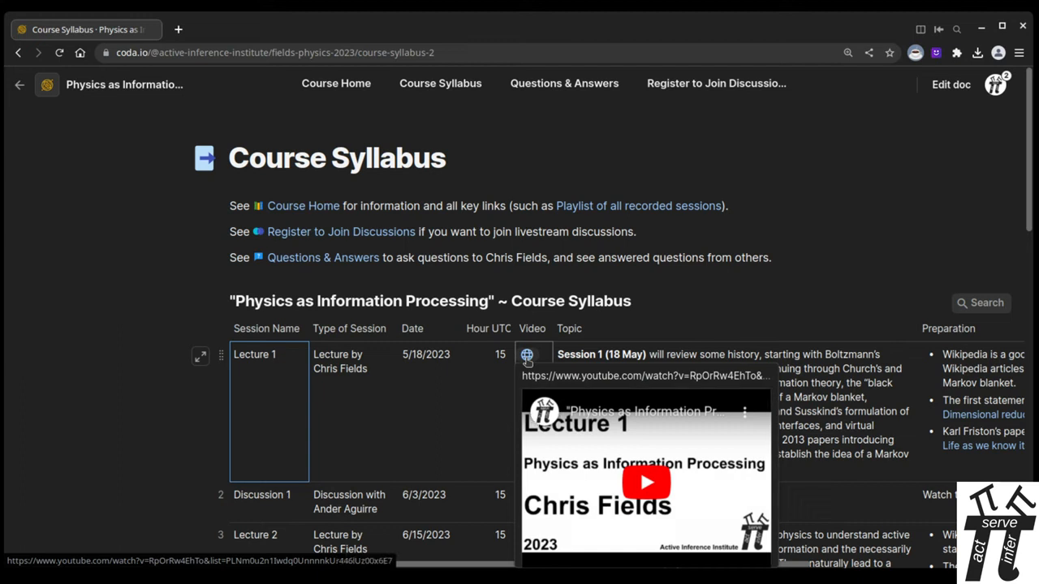
{"action": "mouse_move", "coordinate": [526, 360]}
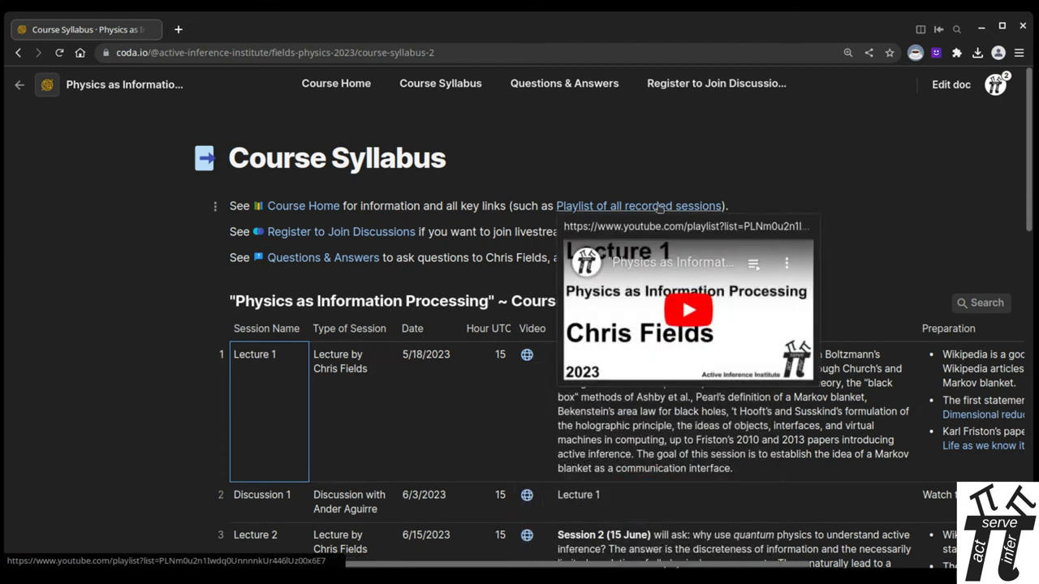
{"action": "scroll", "scroll_direction": "down", "scroll_amount": 3}
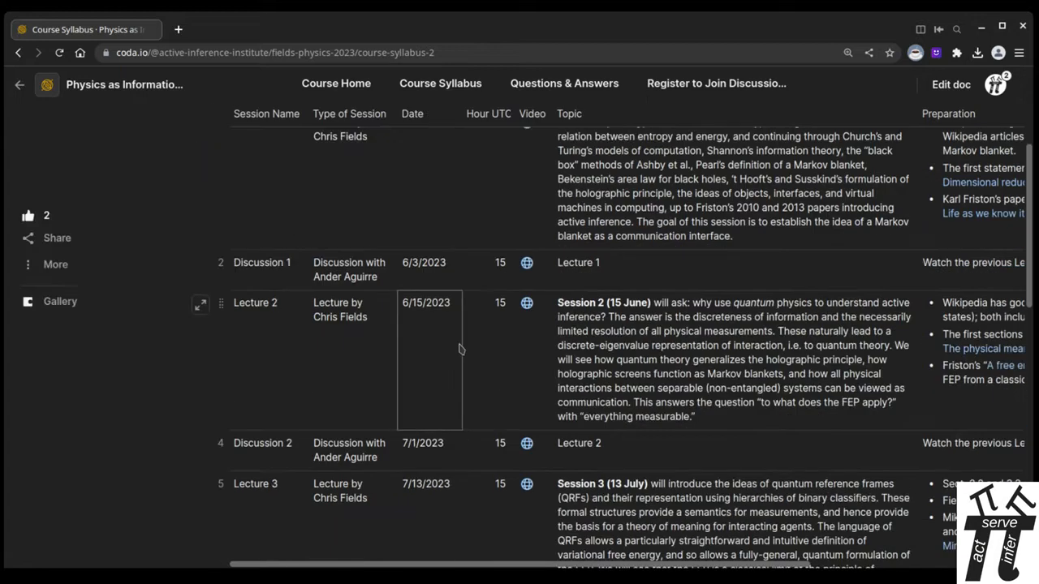
{"action": "scroll", "scroll_direction": "up", "scroll_amount": 3}
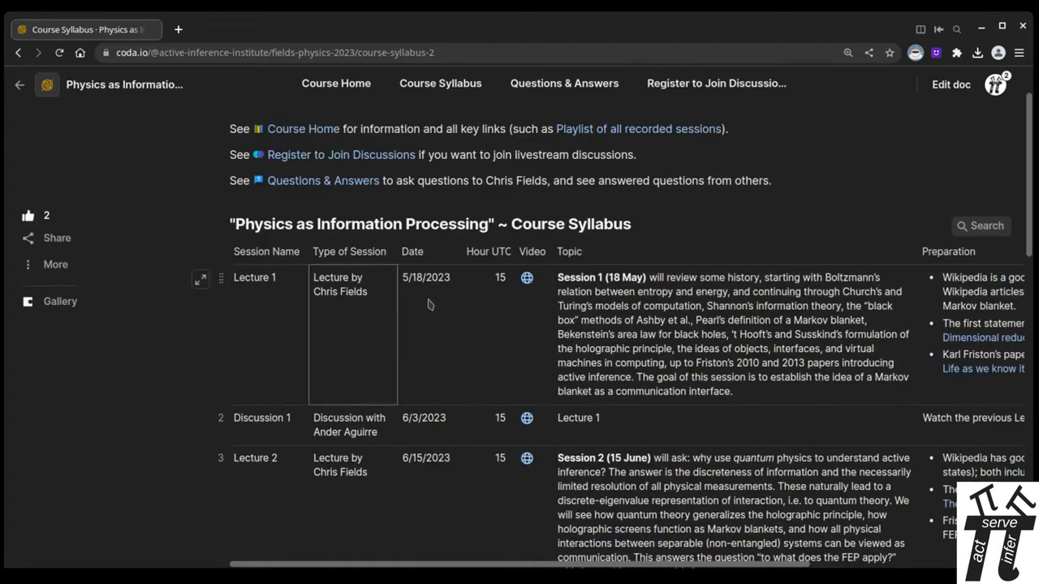
{"action": "scroll", "scroll_direction": "up", "scroll_amount": 3}
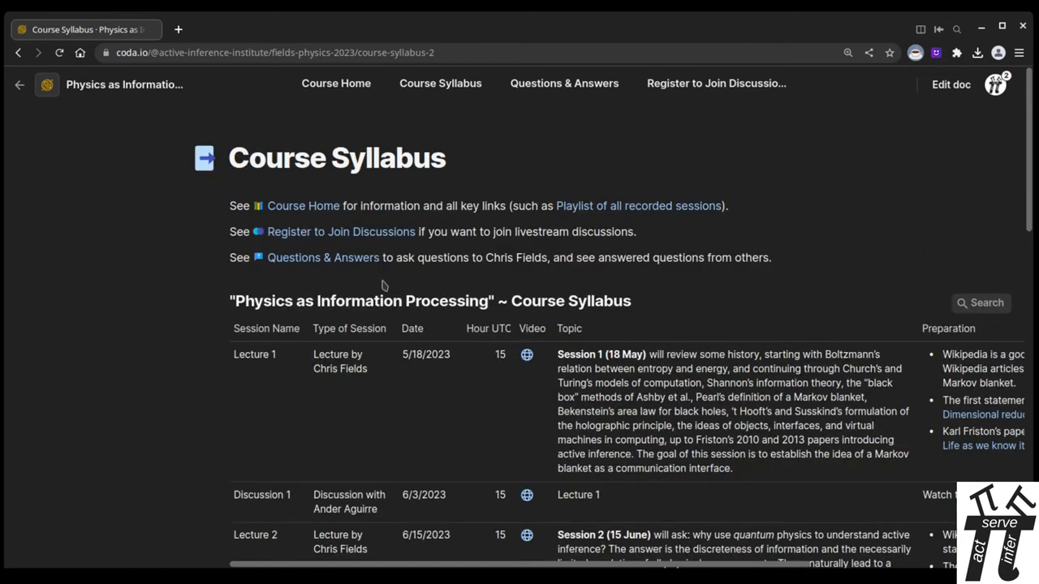
Submit the question 'What is time?' through the Q&A form and check it in the Questions & Answers table
{"action": "left_click", "coordinate": [563, 83]}
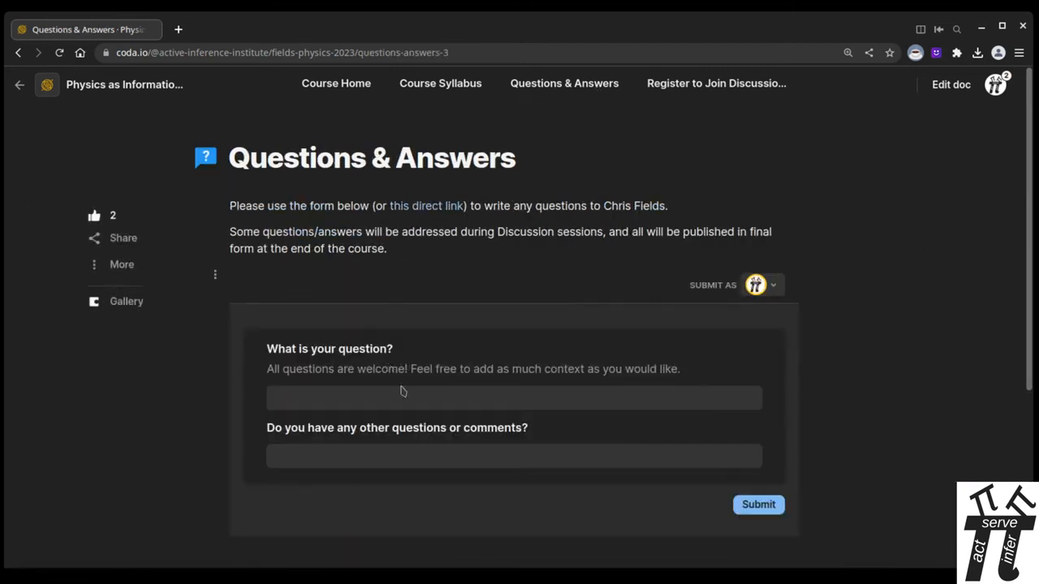
{"action": "type", "text": "What is"}
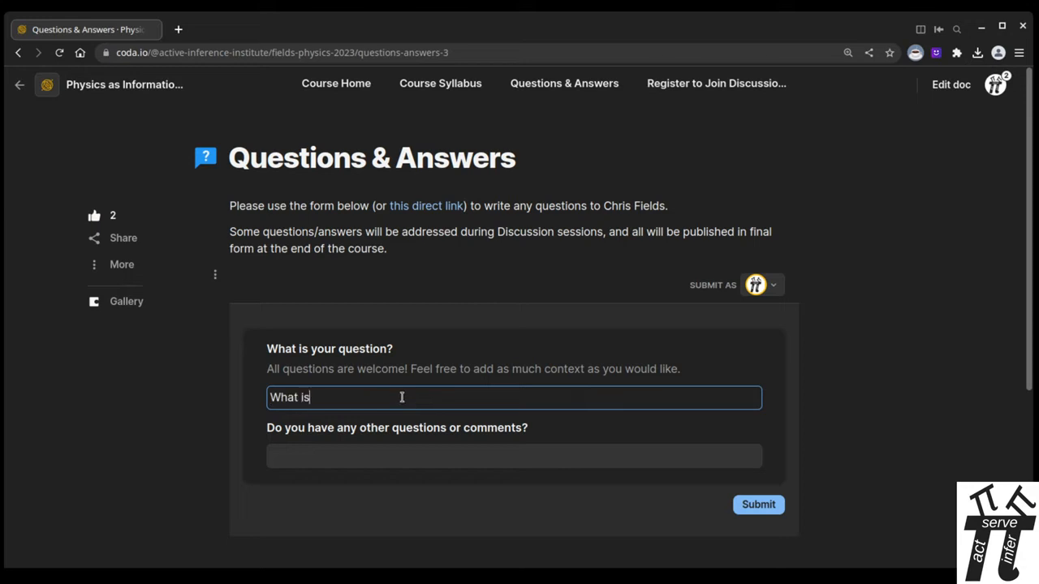
{"action": "type", "text": "time?"}
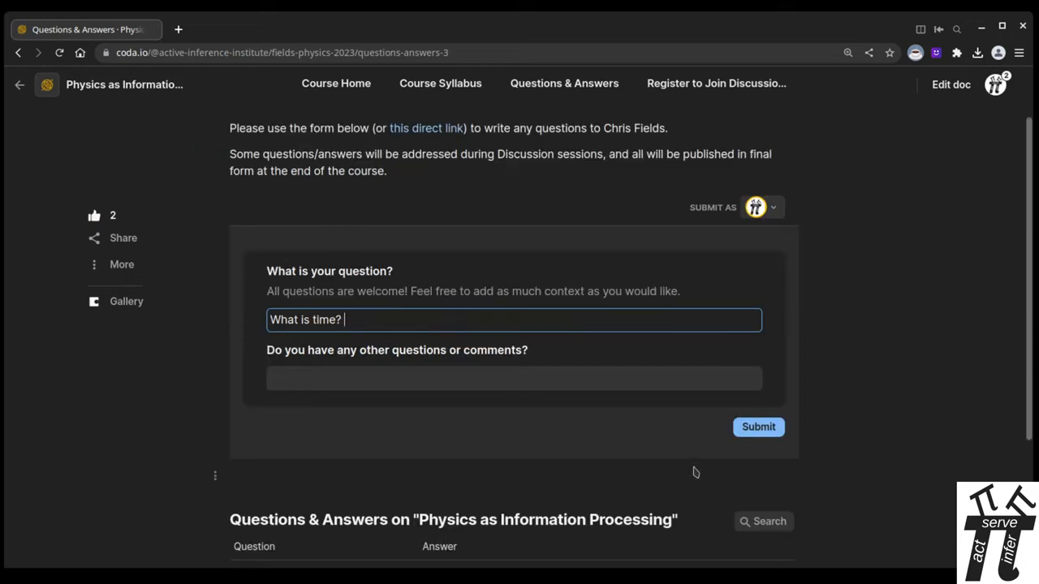
{"action": "left_click", "coordinate": [758, 427]}
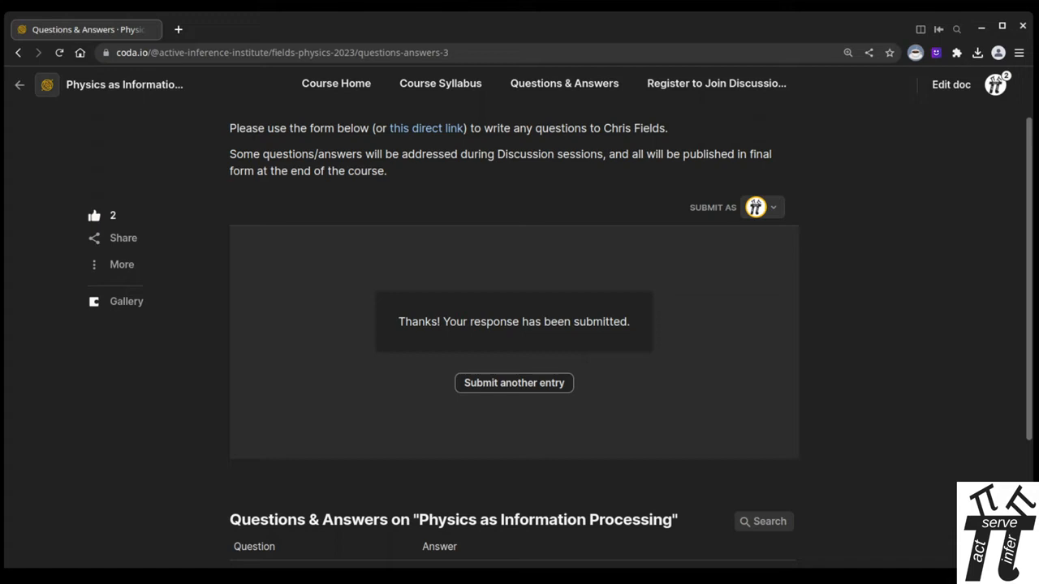
{"action": "mouse_move", "coordinate": [533, 214]}
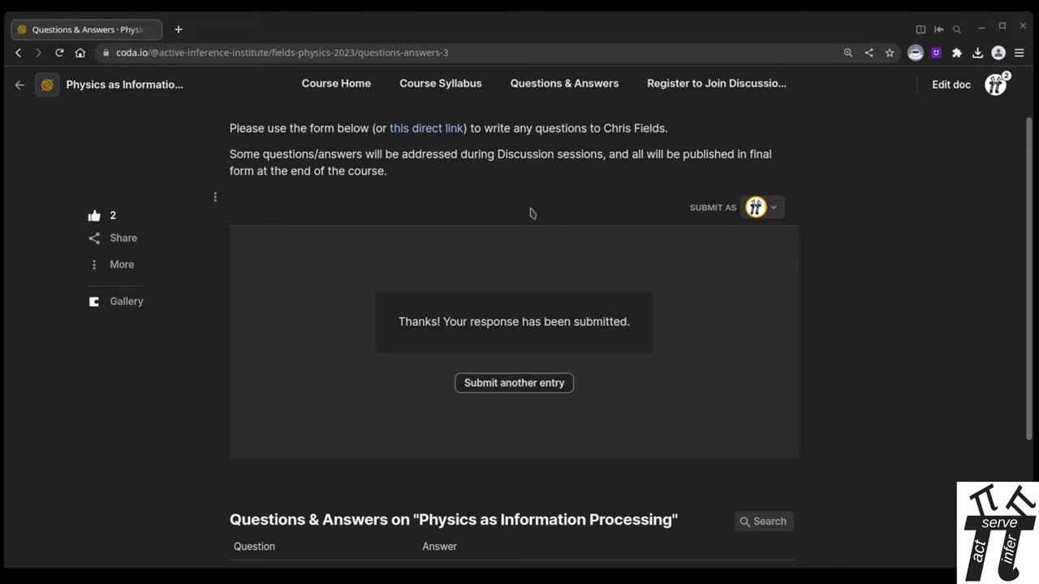
{"action": "scroll", "scroll_direction": "down", "scroll_amount": 3}
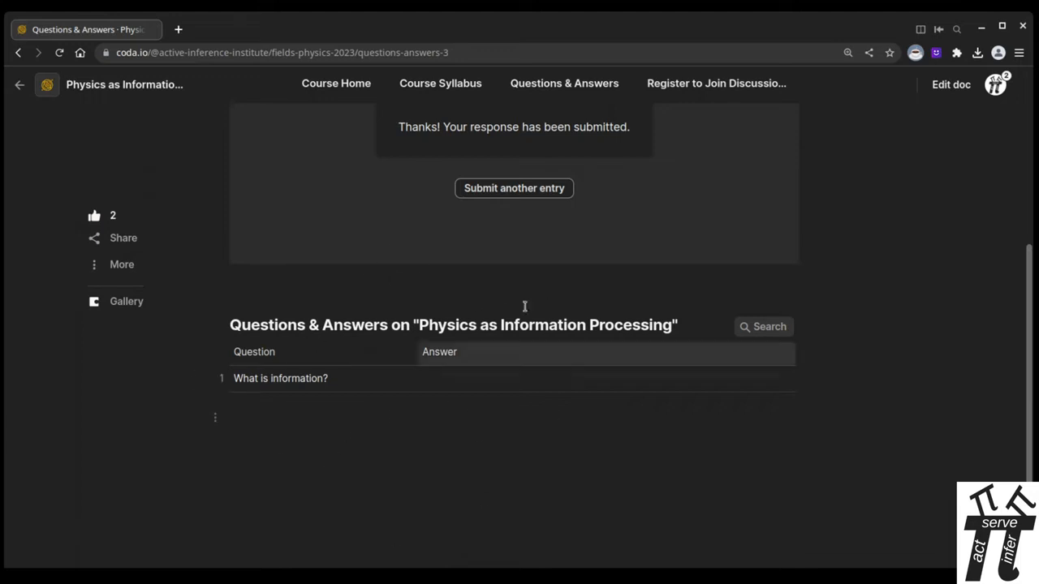
{"action": "mouse_move", "coordinate": [440, 83]}
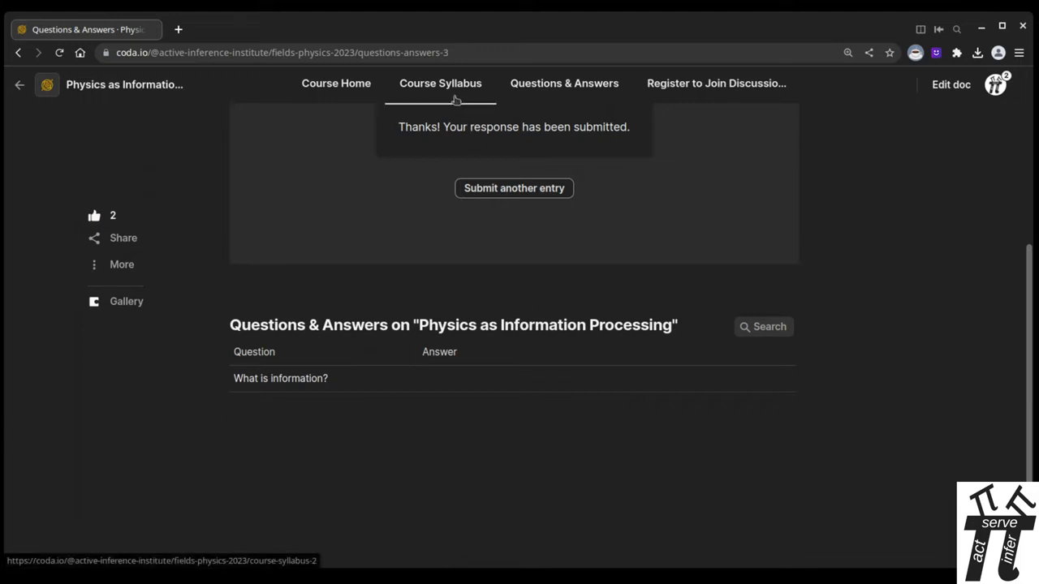
{"action": "mouse_move", "coordinate": [295, 317]}
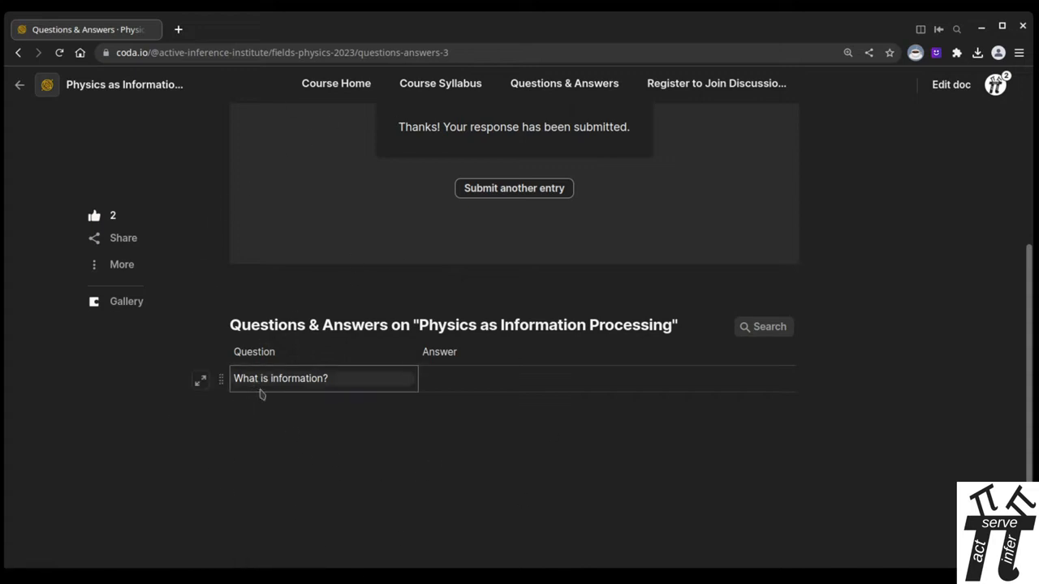
{"action": "scroll", "scroll_direction": "up", "scroll_amount": 3}
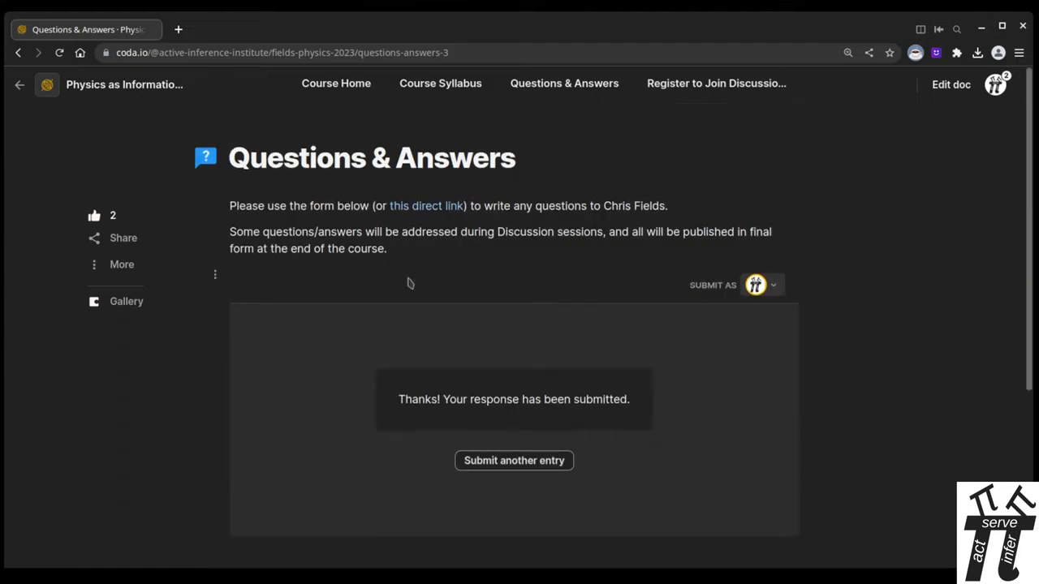
{"action": "mouse_move", "coordinate": [426, 204]}
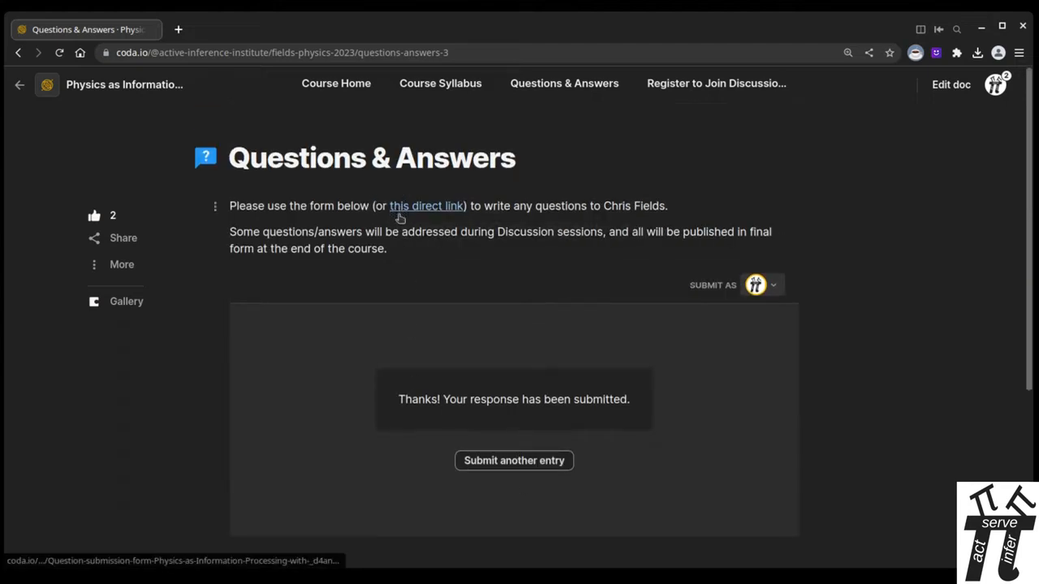
{"action": "mouse_move", "coordinate": [743, 422]}
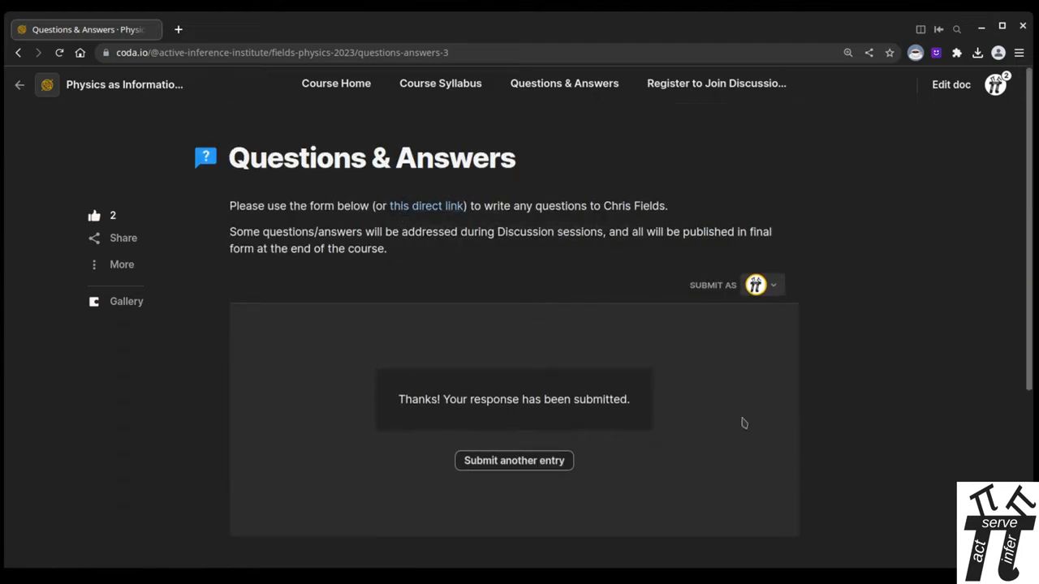
{"action": "mouse_move", "coordinate": [380, 360]}
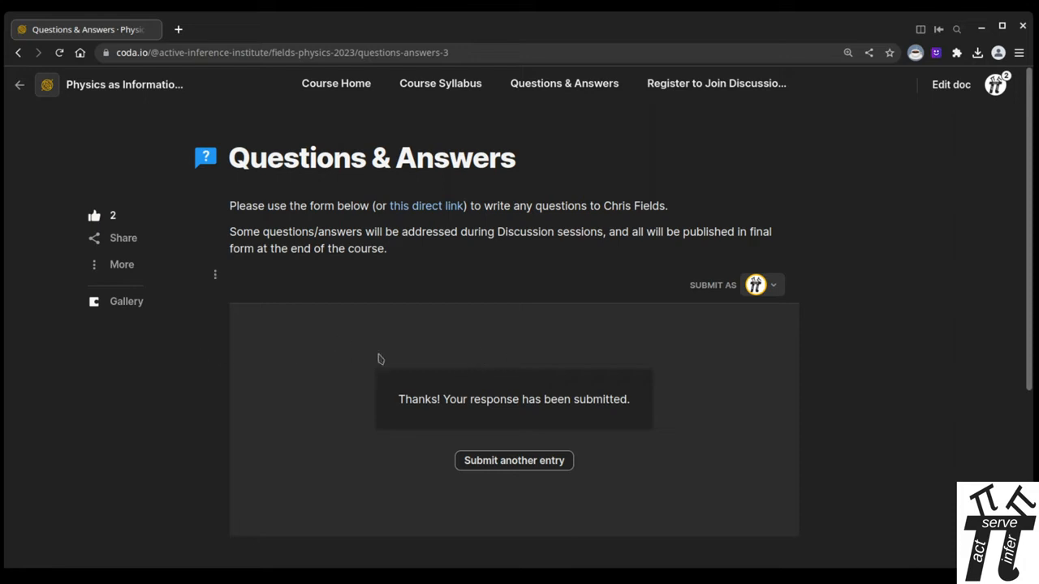
{"action": "mouse_move", "coordinate": [455, 282]}
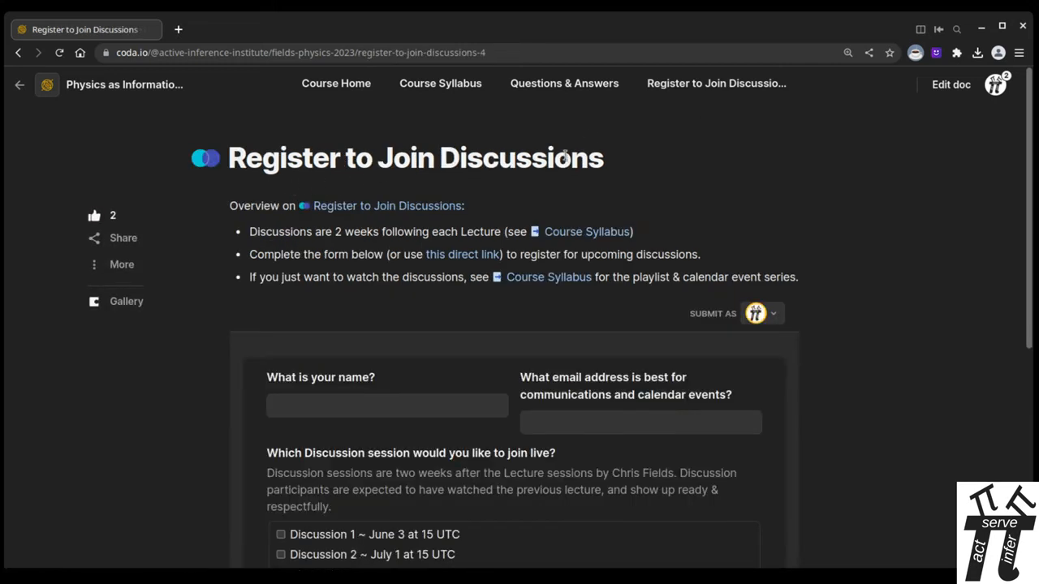
{"action": "mouse_move", "coordinate": [470, 198]}
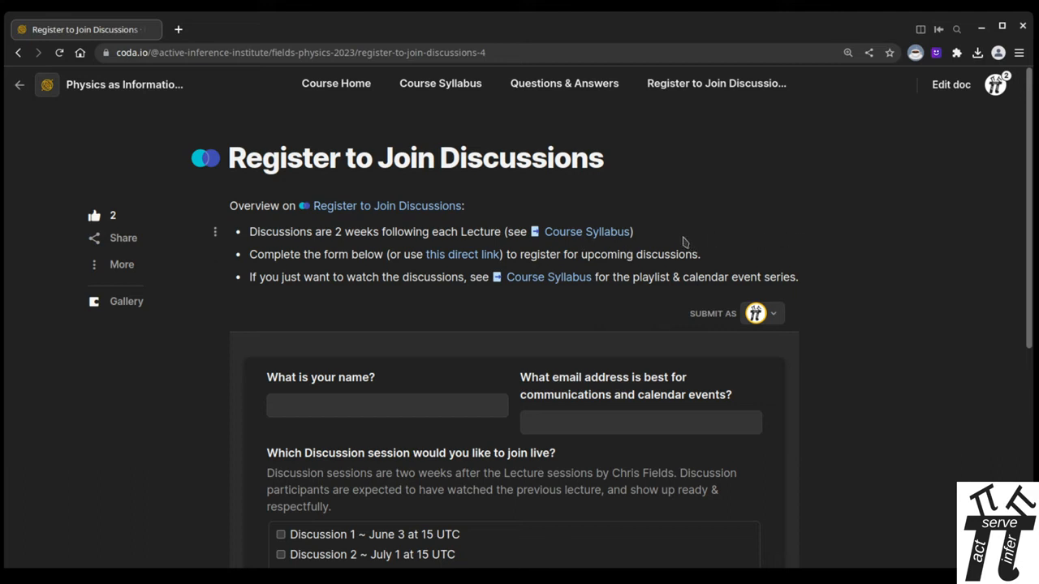
{"action": "mouse_move", "coordinate": [522, 229]}
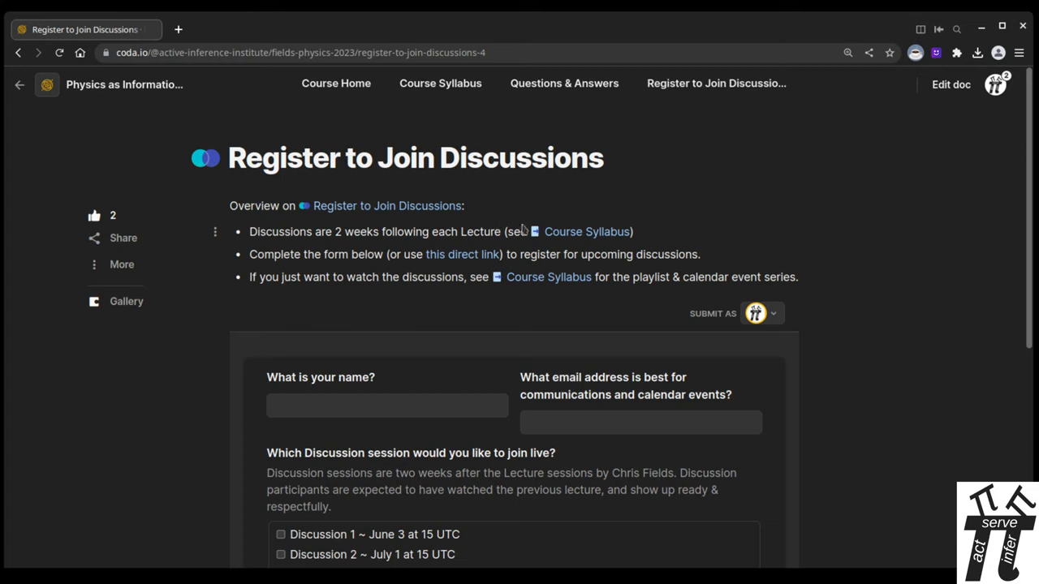
Browse the Register to Join Discussions sign-up form, then return to Course Home
{"action": "scroll", "scroll_direction": "down", "scroll_amount": 3}
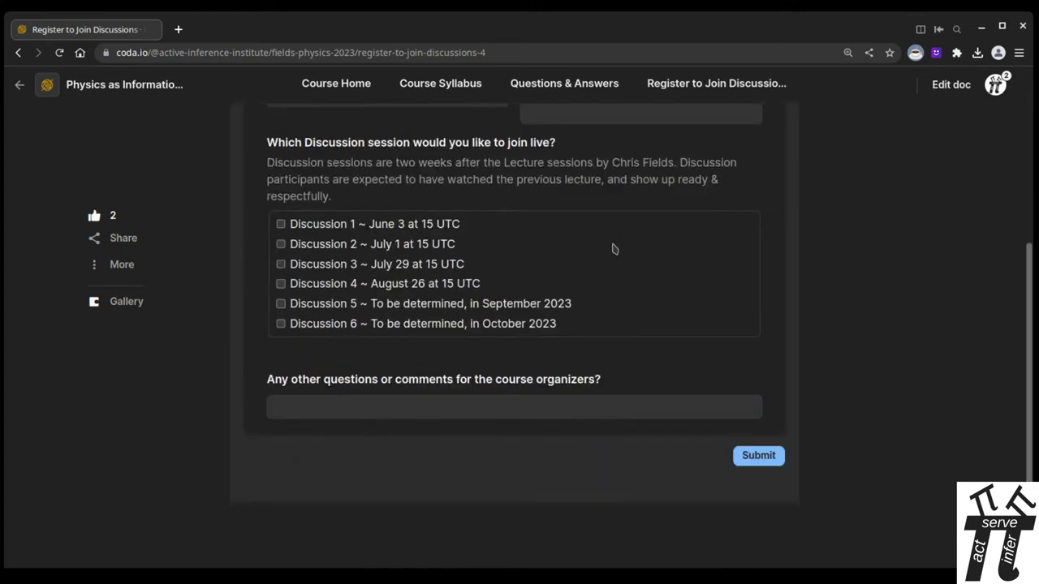
{"action": "scroll", "scroll_direction": "up", "scroll_amount": 3}
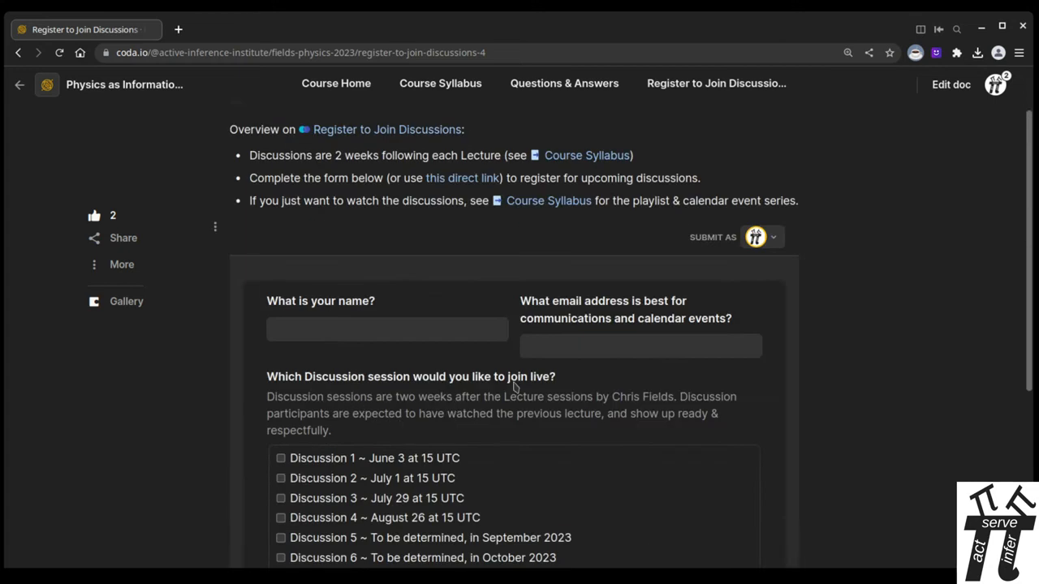
{"action": "scroll", "scroll_direction": "up", "scroll_amount": 3}
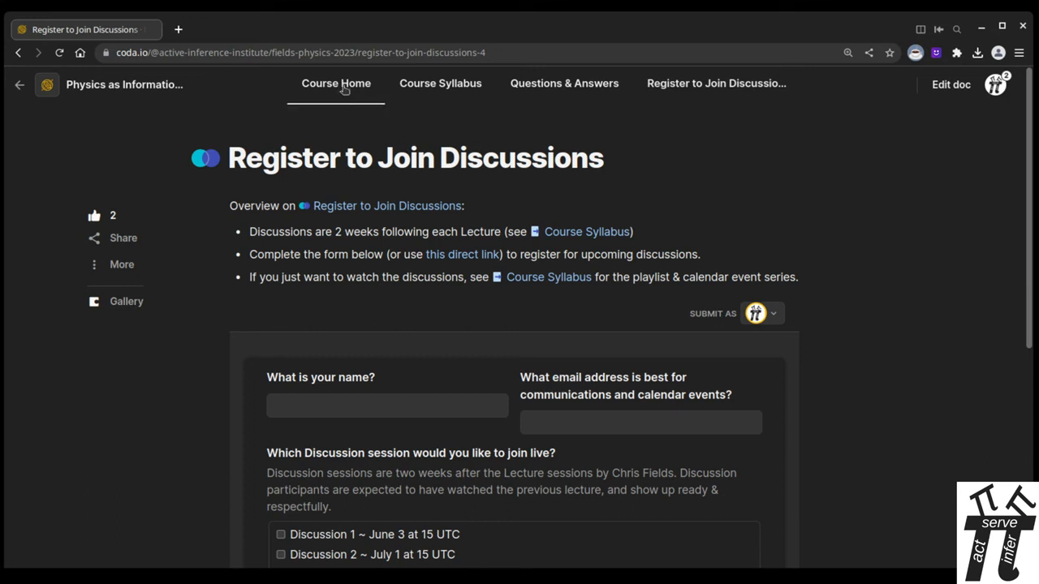
{"action": "left_click", "coordinate": [335, 83]}
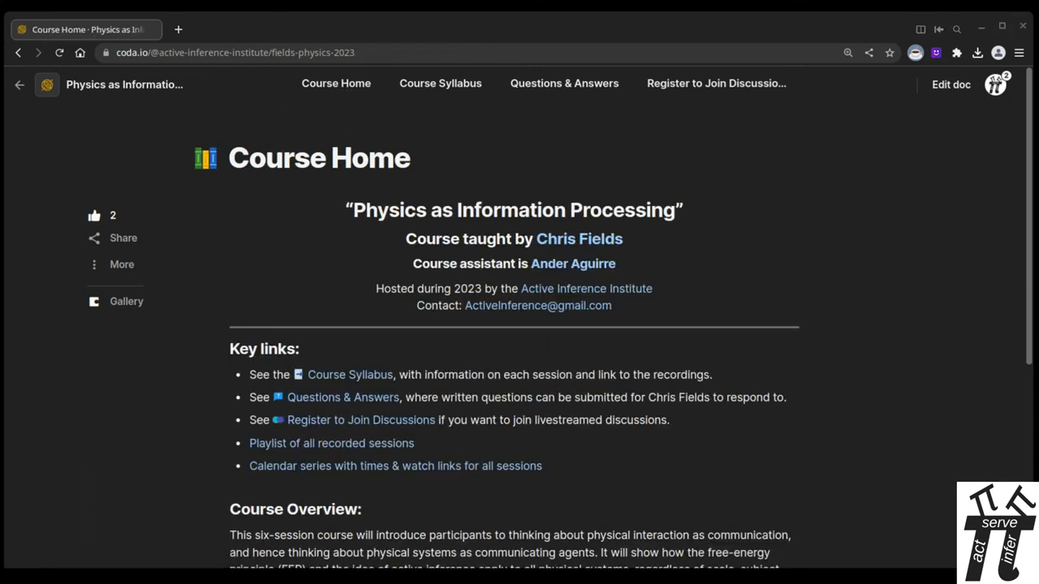
{"action": "mouse_move", "coordinate": [878, 314]}
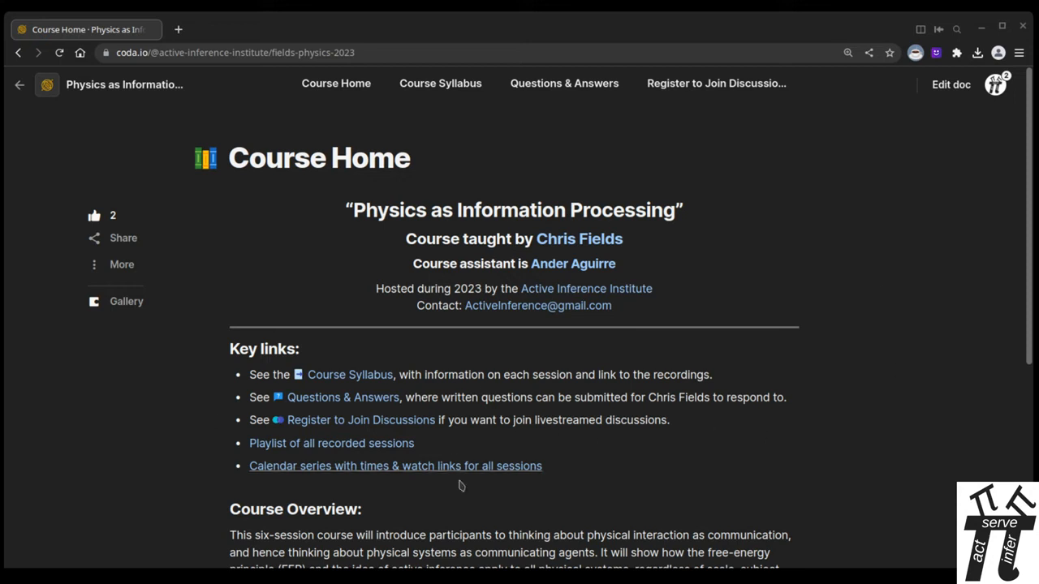
{"action": "mouse_move", "coordinate": [490, 138]}
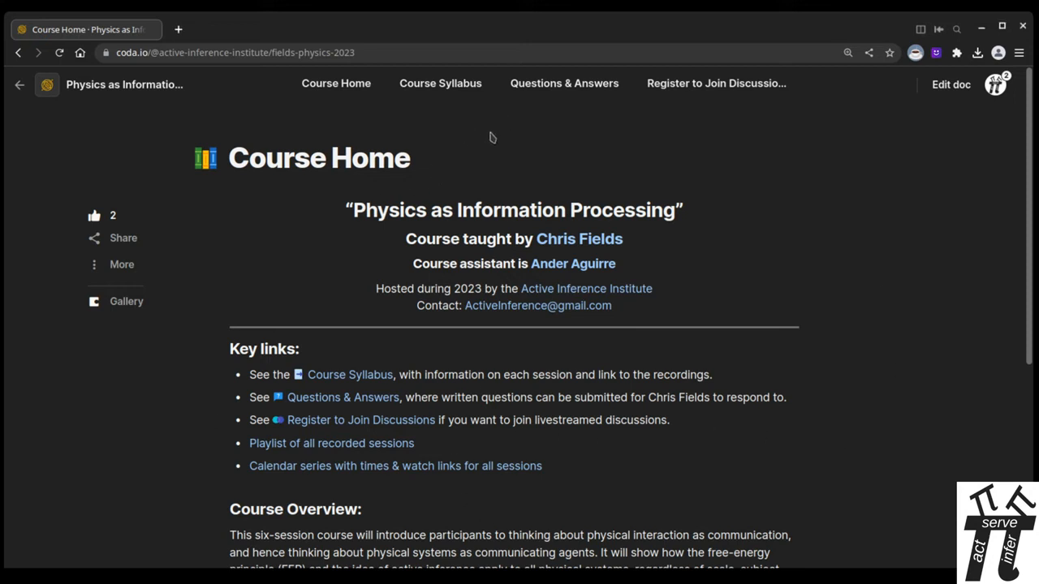
{"action": "mouse_move", "coordinate": [594, 113]}
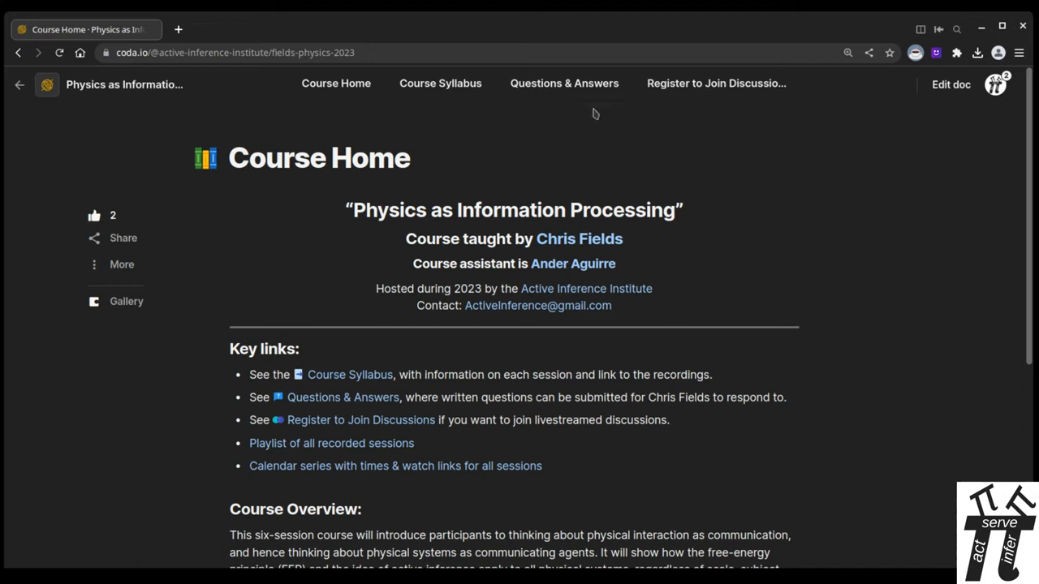
{"action": "mouse_move", "coordinate": [595, 114]}
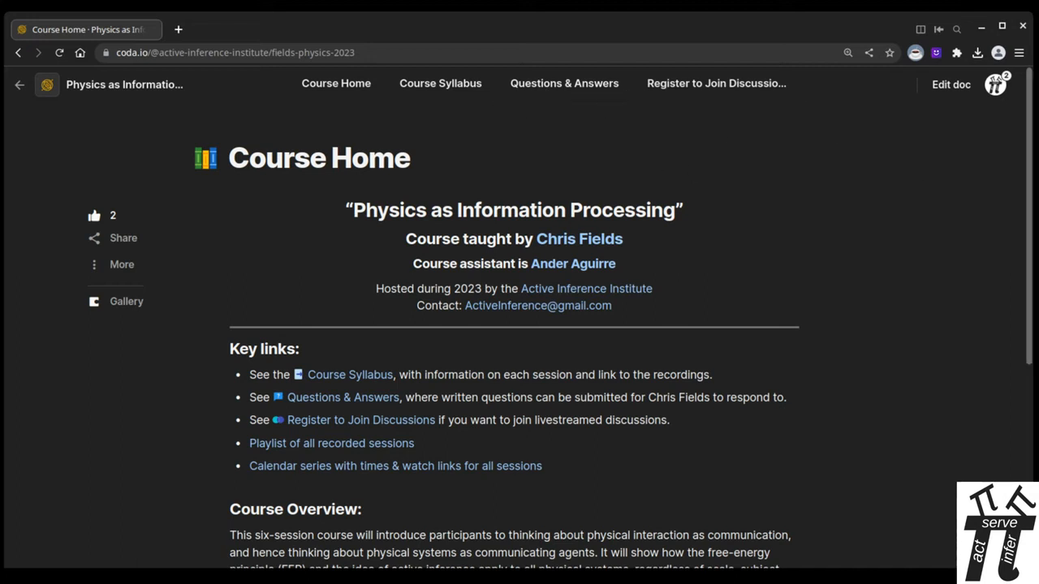